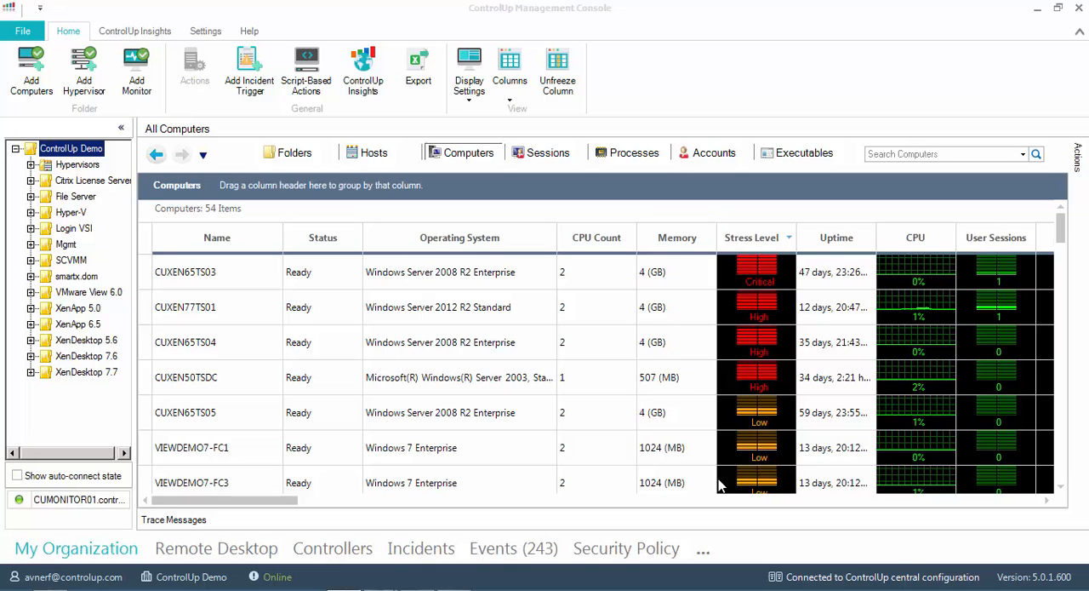
mouse_move(545, 468)
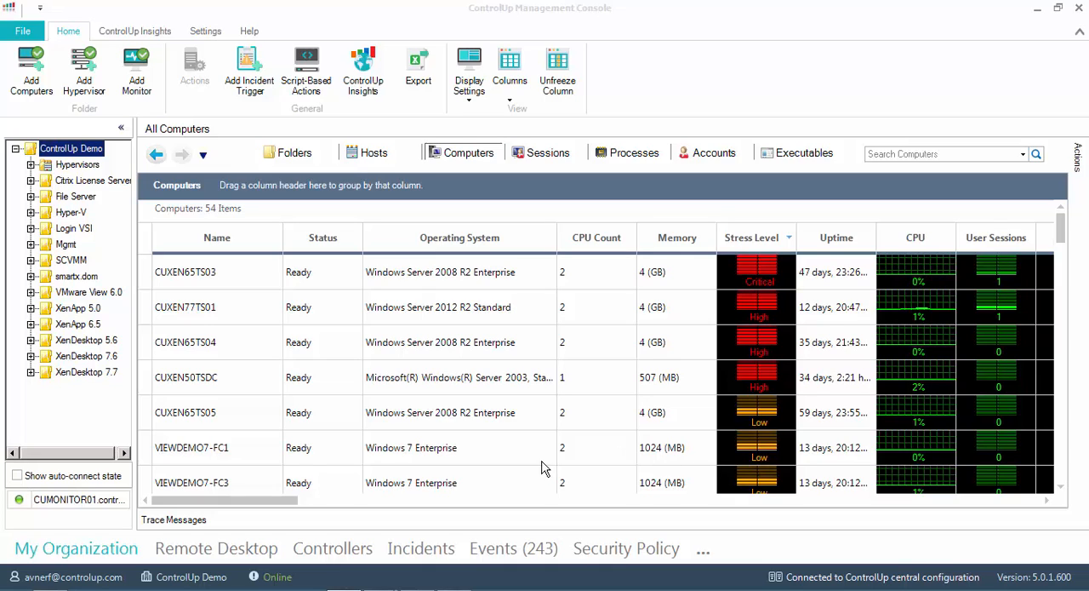
mouse_move(357, 400)
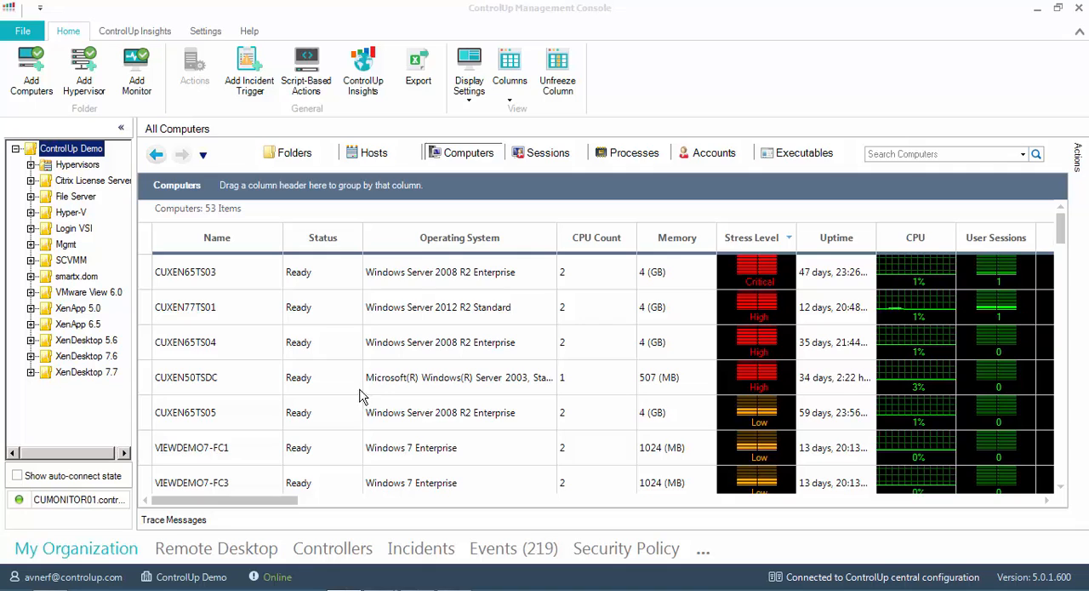
- Go to controlup.com's Download ControlUp link to reach the Getting Started download page
left_click(22, 30)
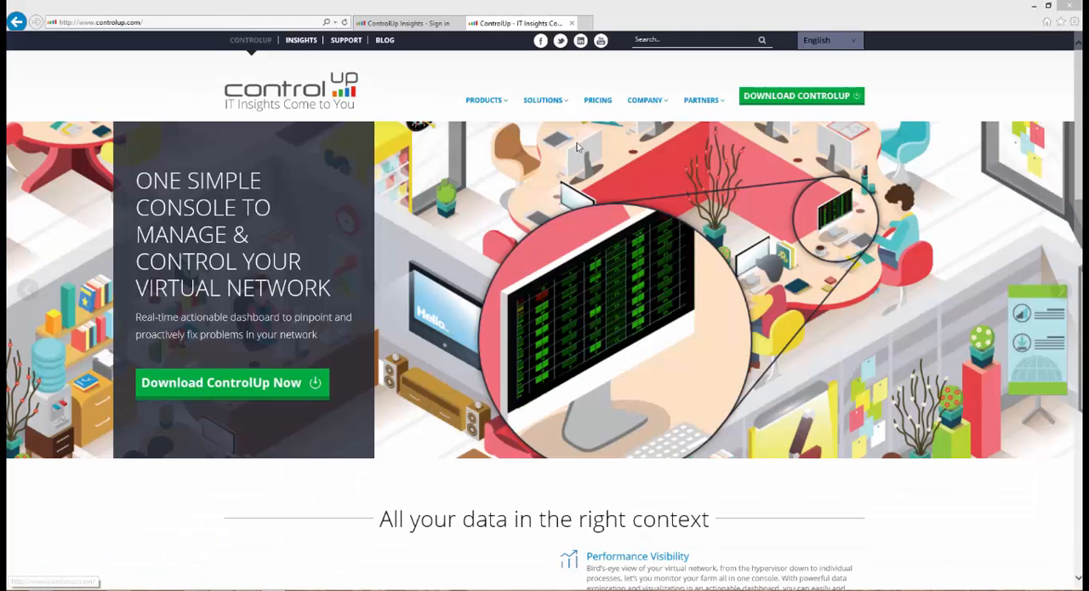
mouse_move(783, 95)
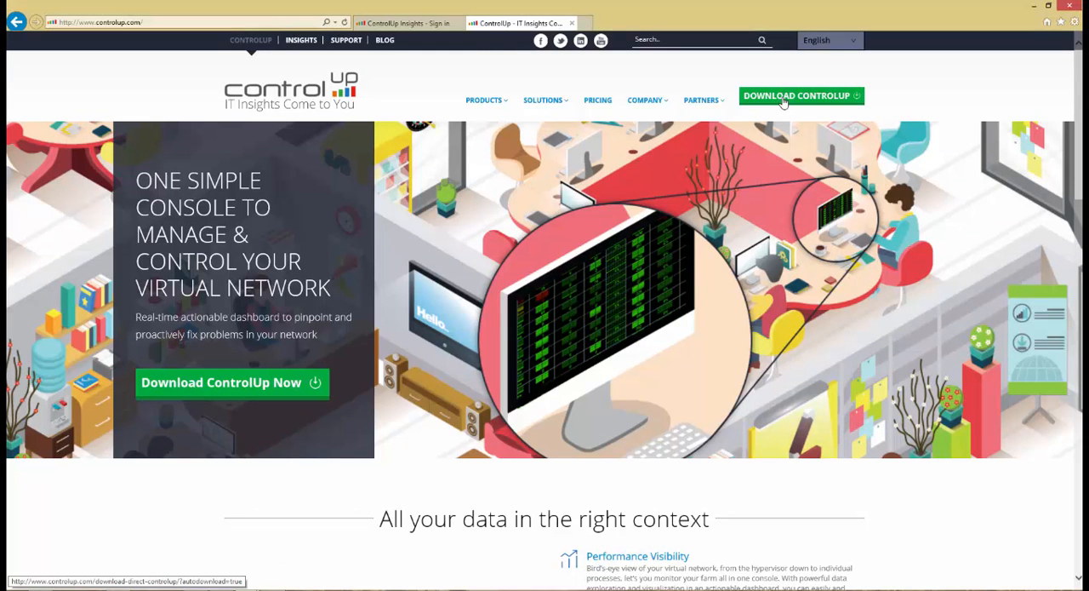
left_click(800, 95)
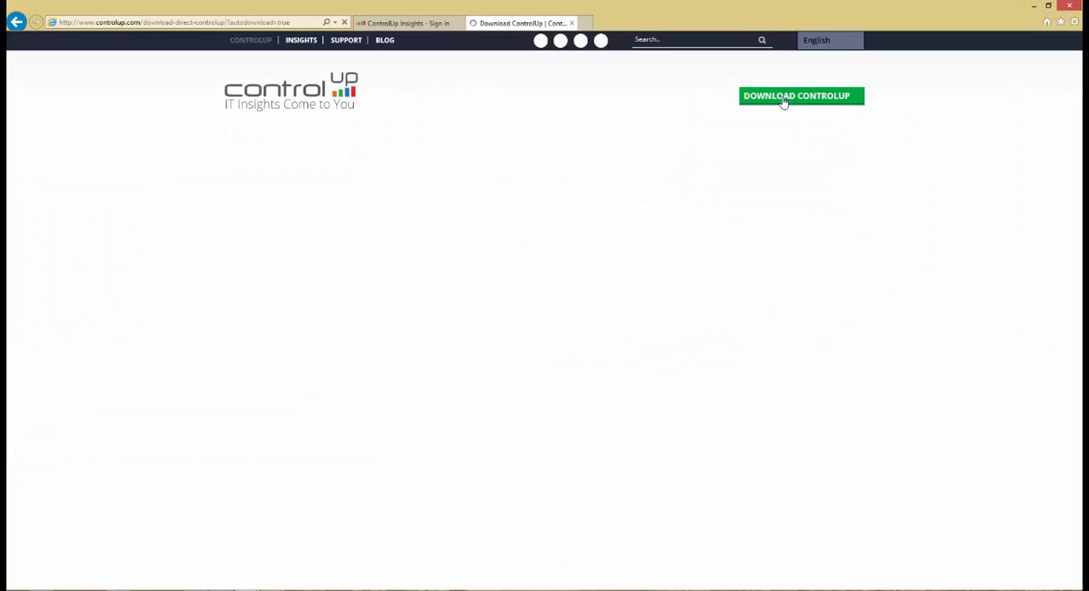
left_click(800, 96)
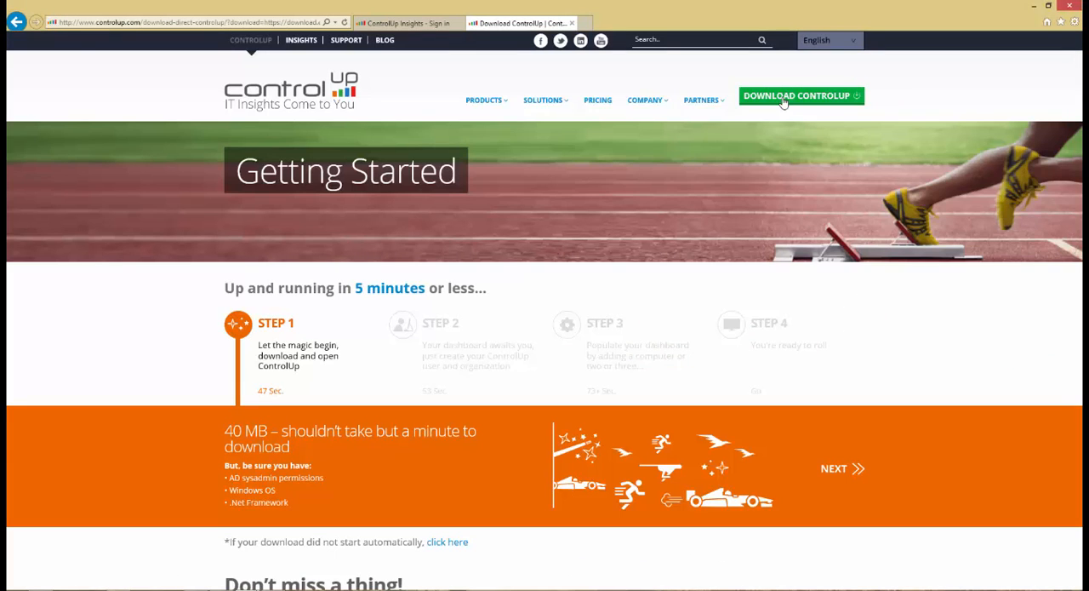
left_click(797, 96)
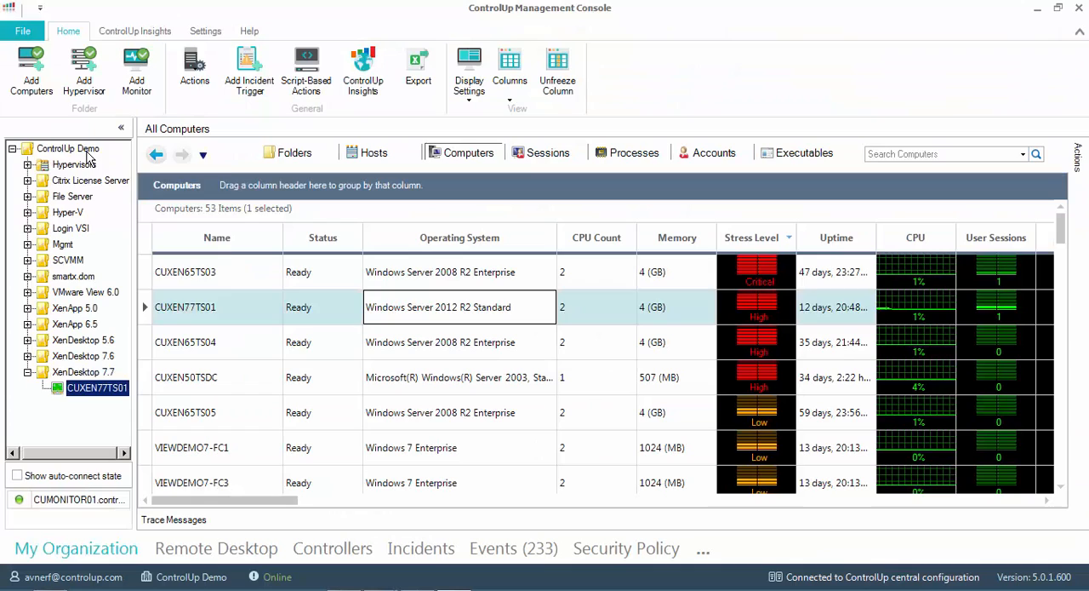
right_click(68, 148)
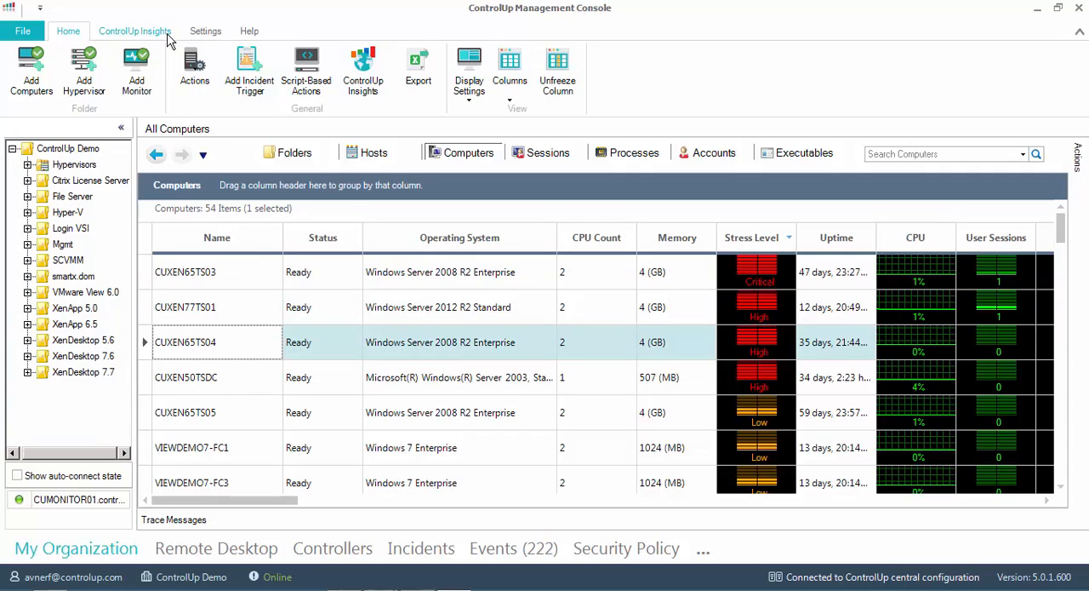
- Check CUMONITOR01 in Manage Monitors: running, 54 of 72 computers connected
left_click(135, 30)
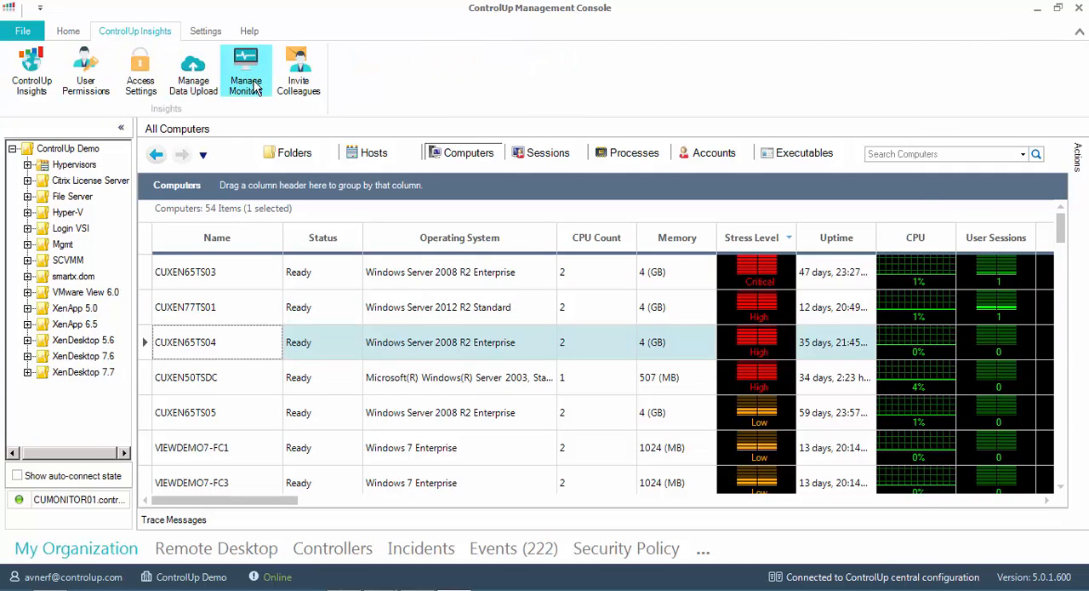
left_click(246, 70)
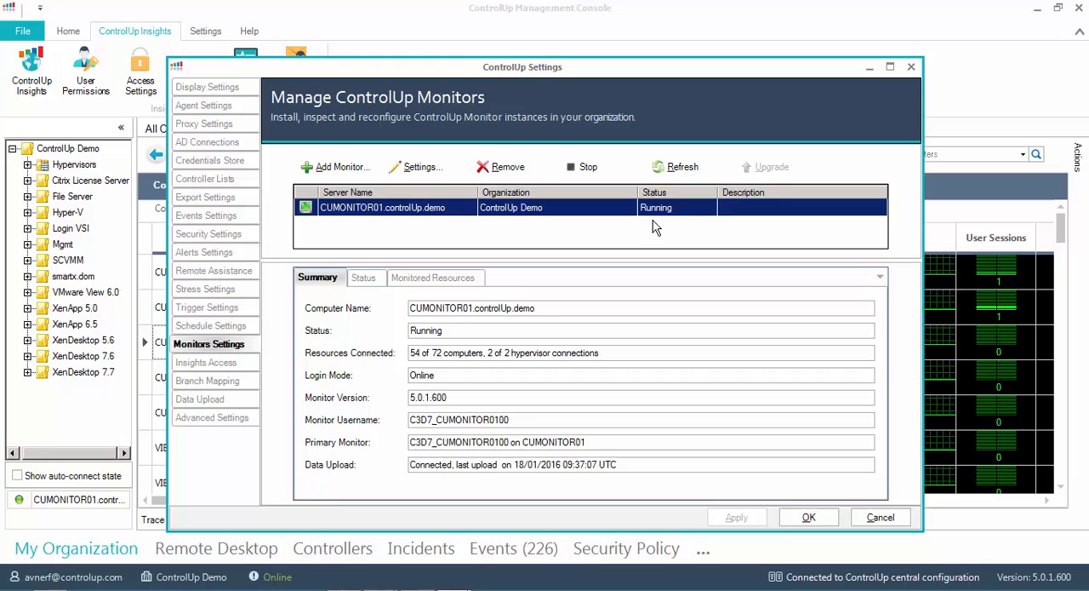
mouse_move(687, 288)
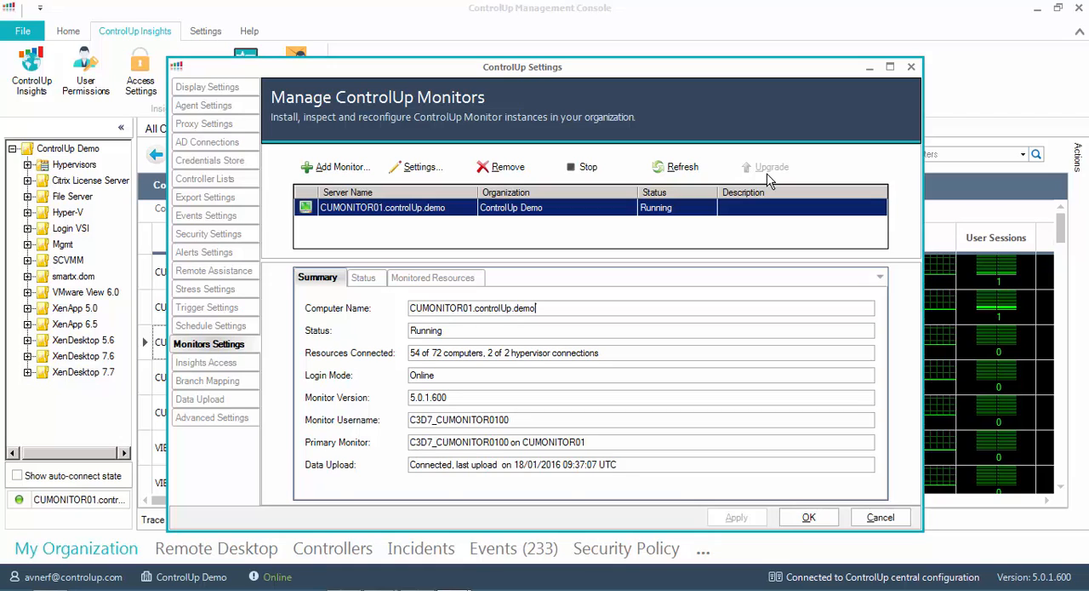
mouse_move(754, 162)
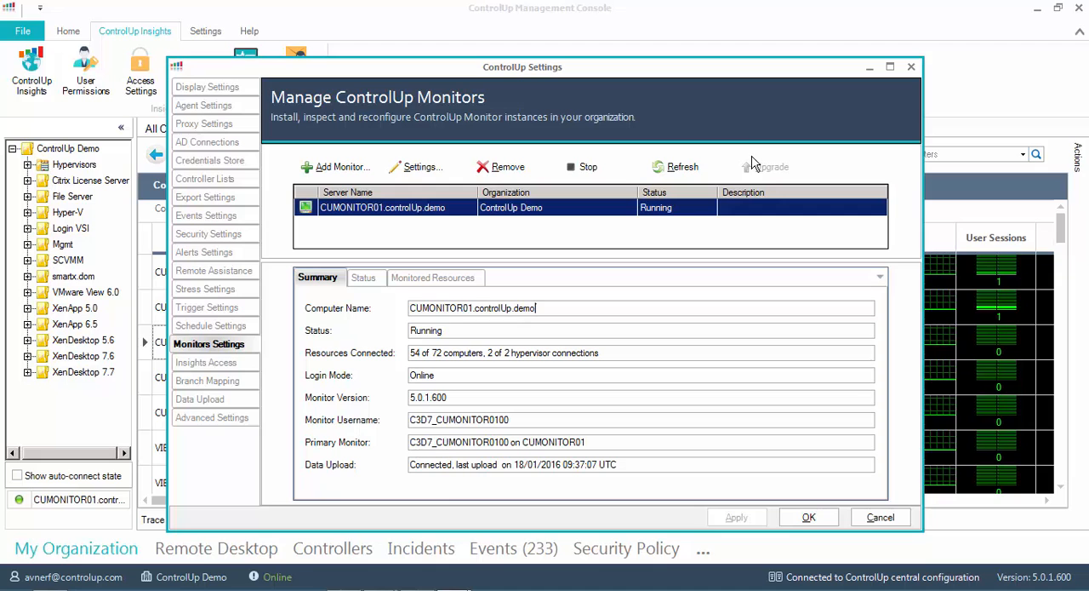
mouse_move(746, 241)
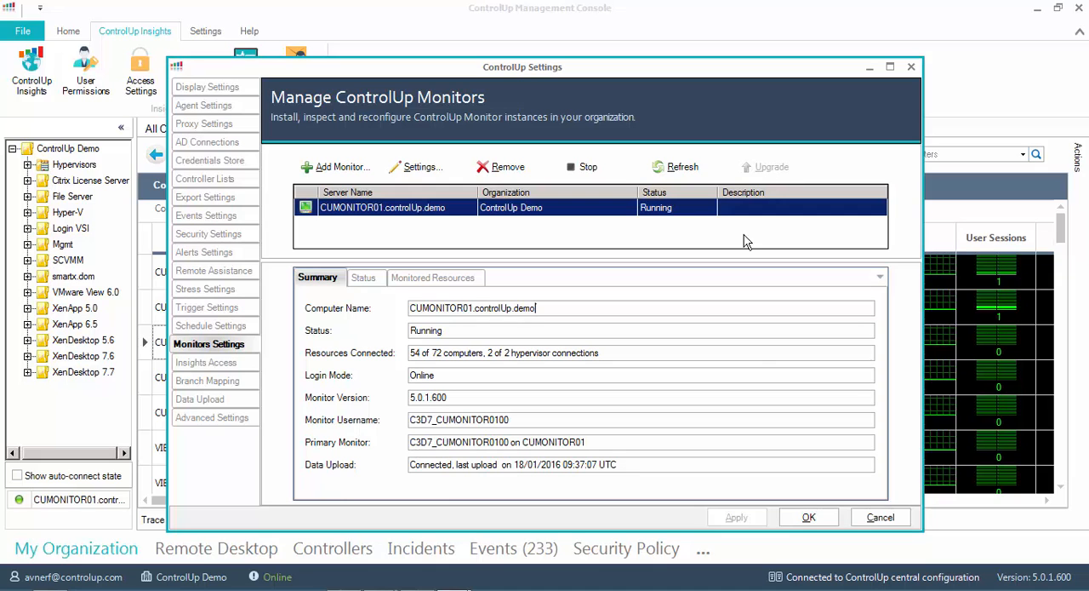
left_click(808, 517)
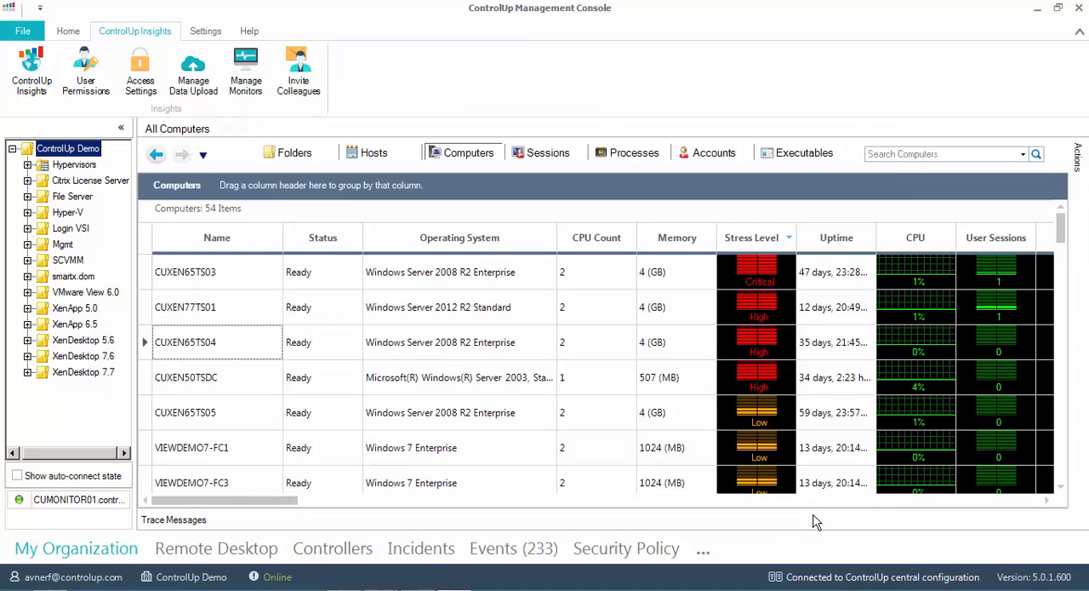
mouse_move(99, 58)
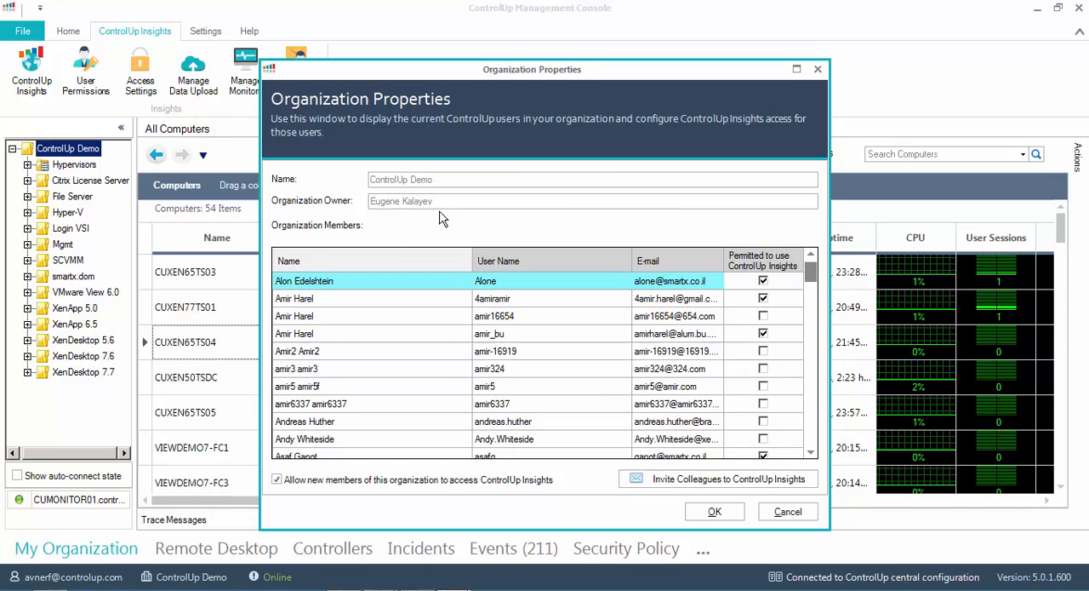
mouse_move(393, 196)
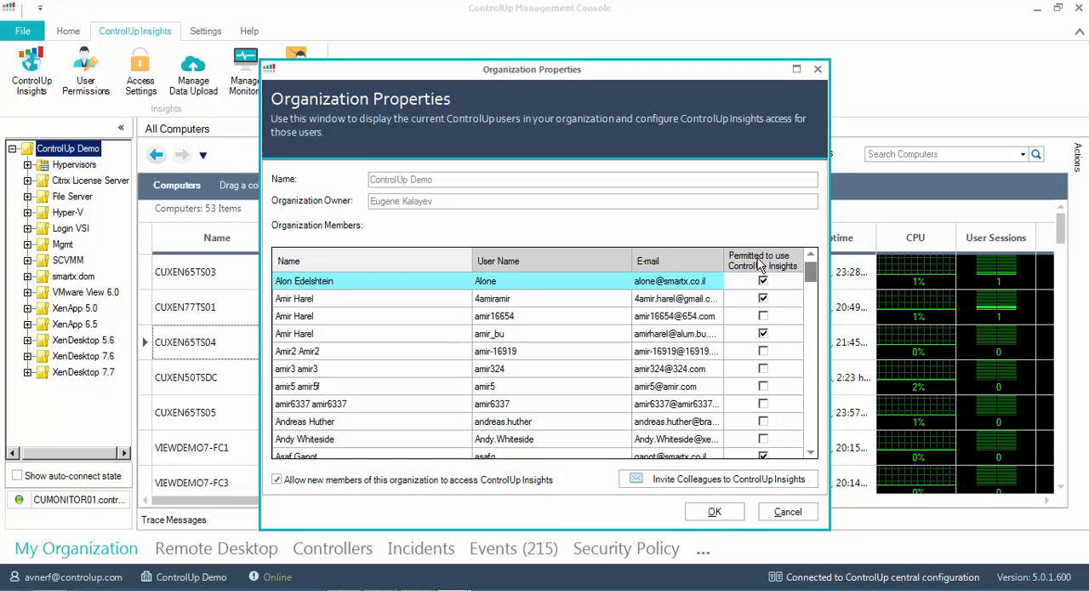
mouse_move(772, 394)
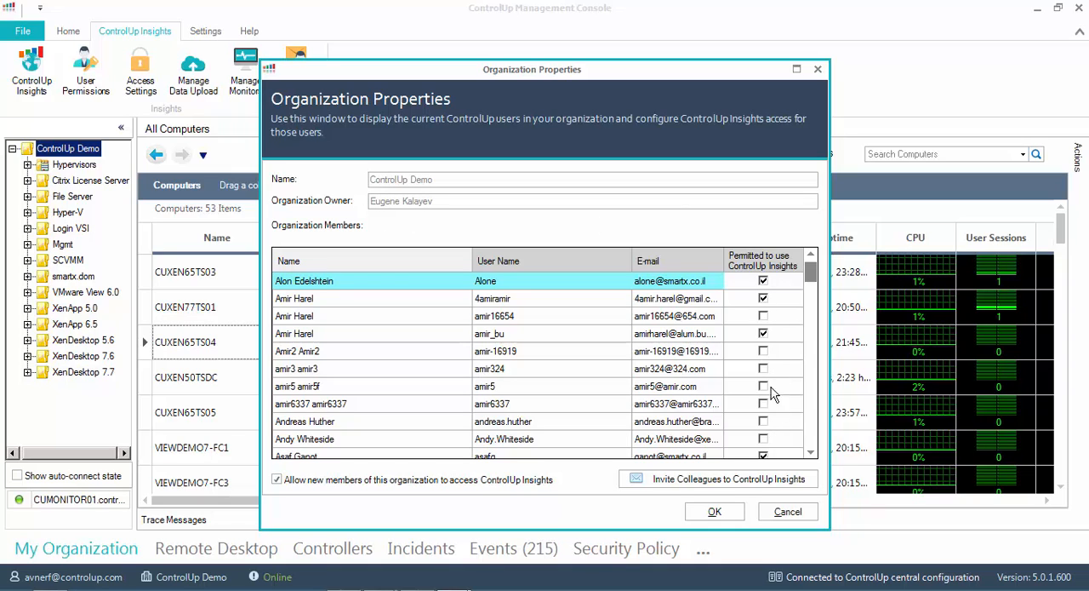
mouse_move(579, 486)
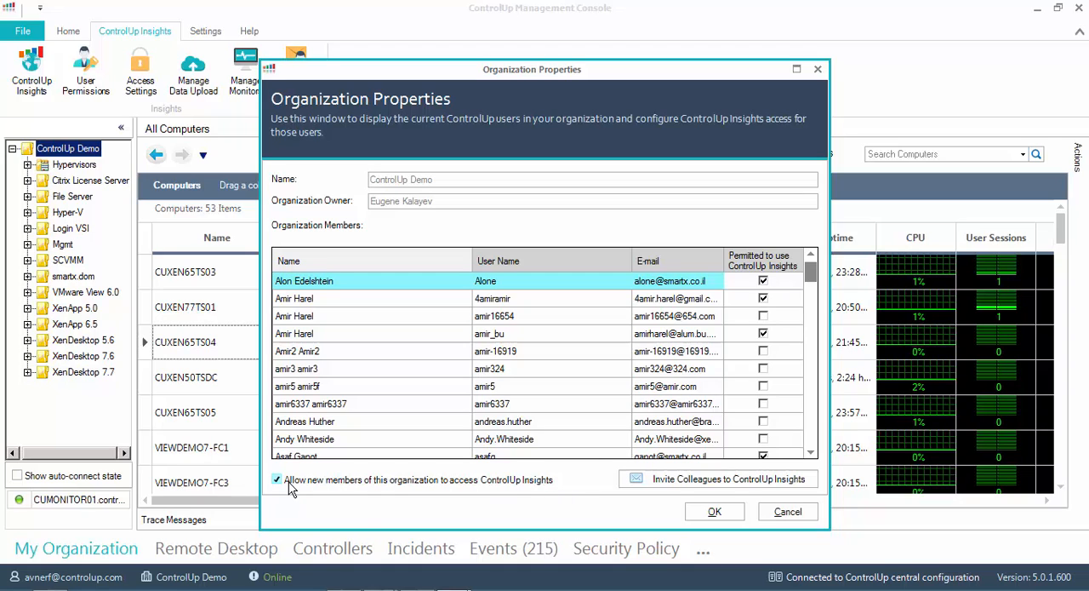
mouse_move(601, 495)
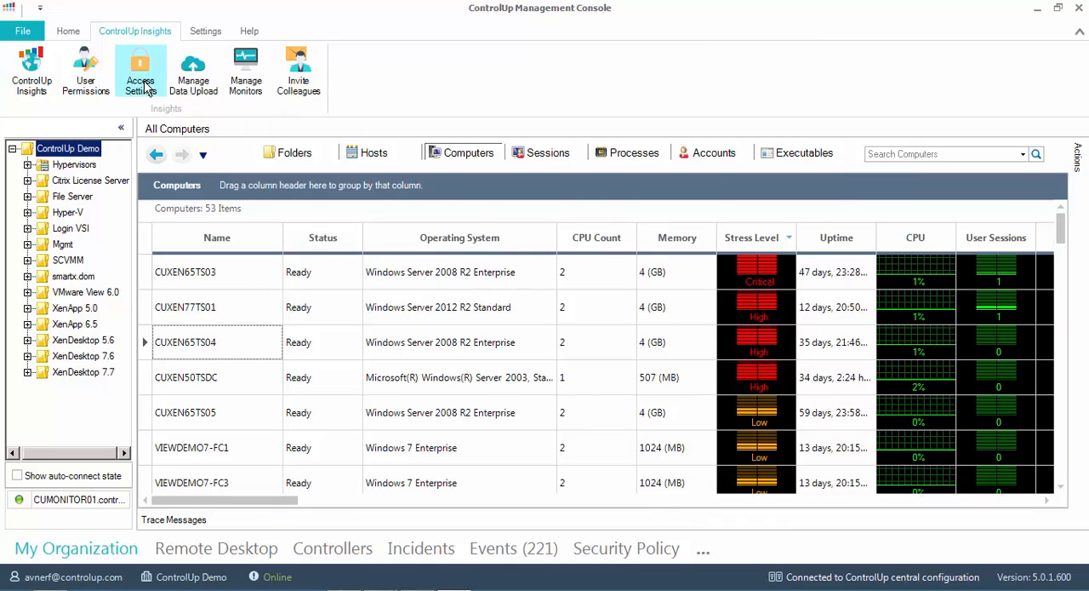
mouse_move(627, 547)
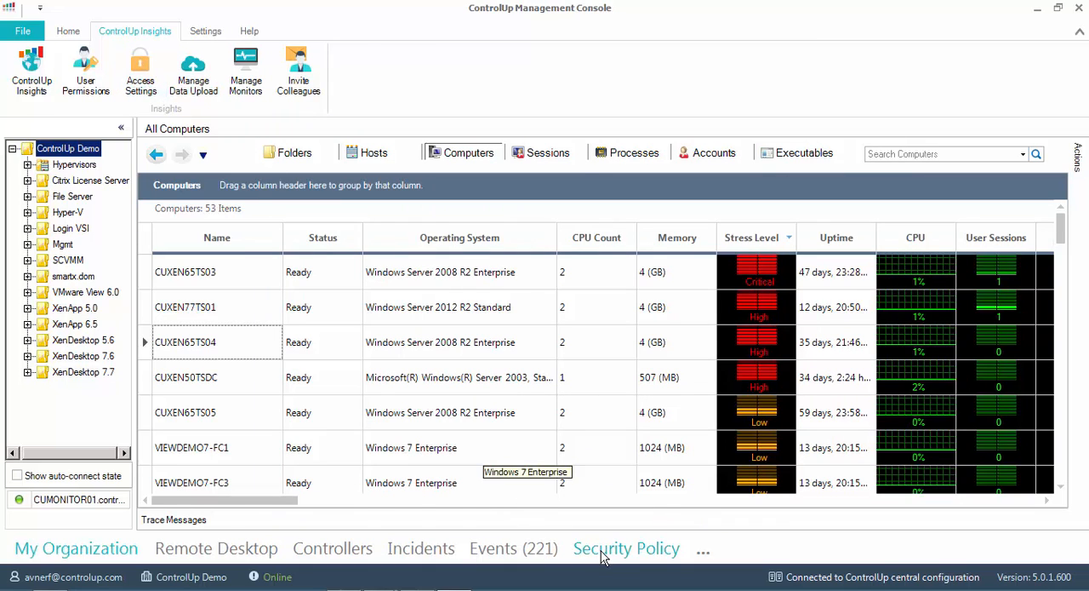
- Review the Security Policy's ControlUp Insights permissions, all Not Set, then return to Insights
left_click(626, 548)
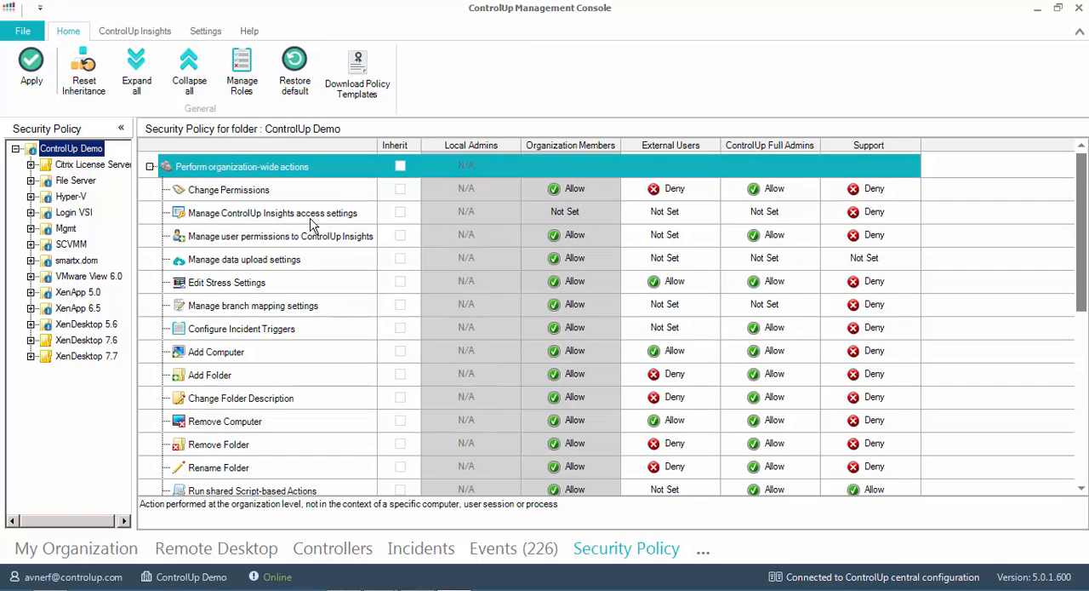
mouse_move(345, 224)
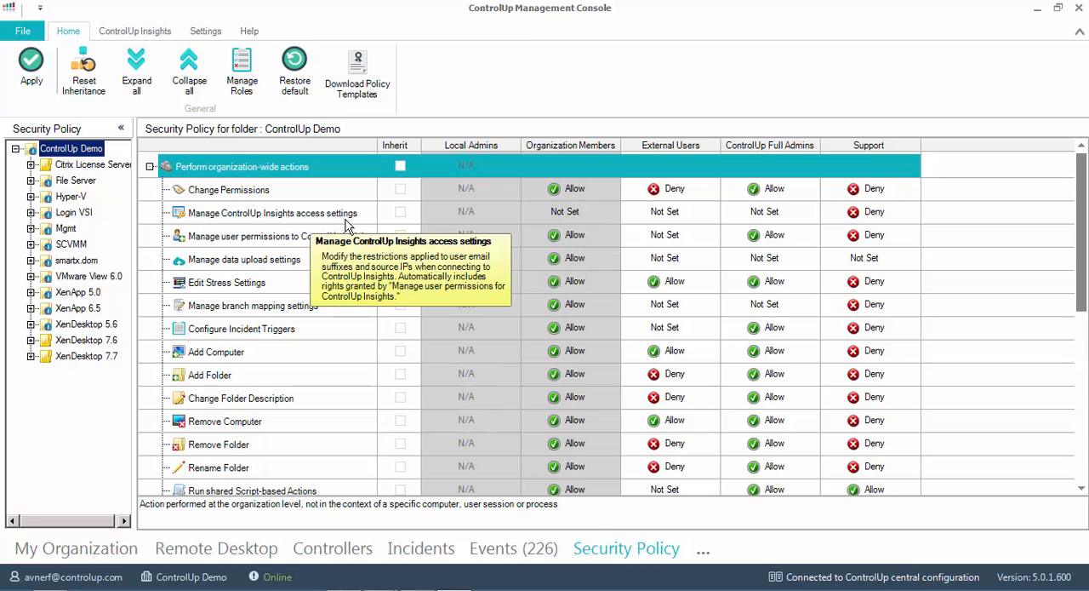
mouse_move(227, 245)
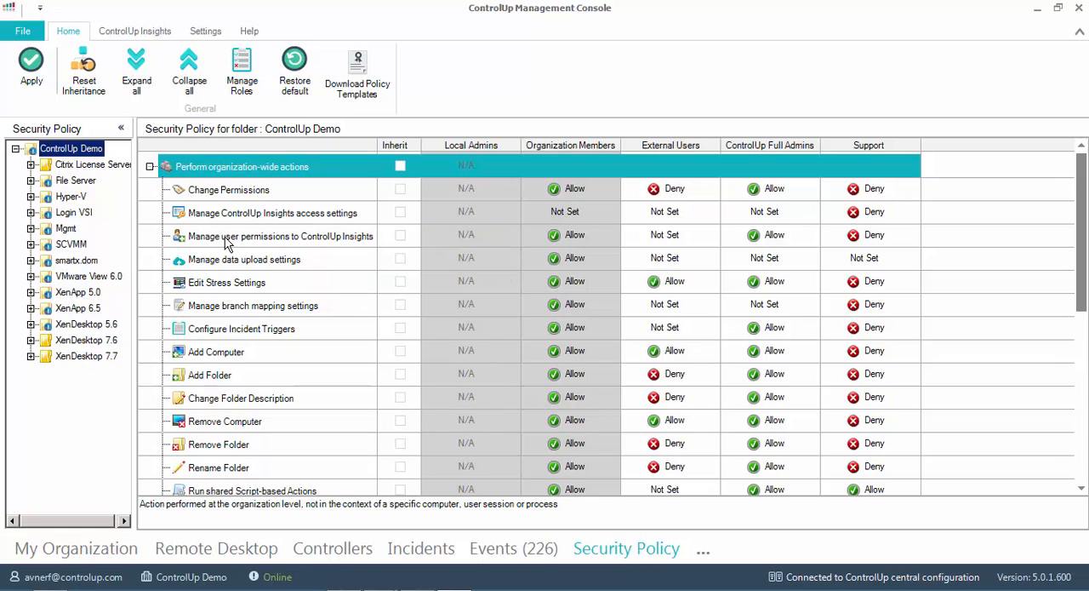
mouse_move(330, 246)
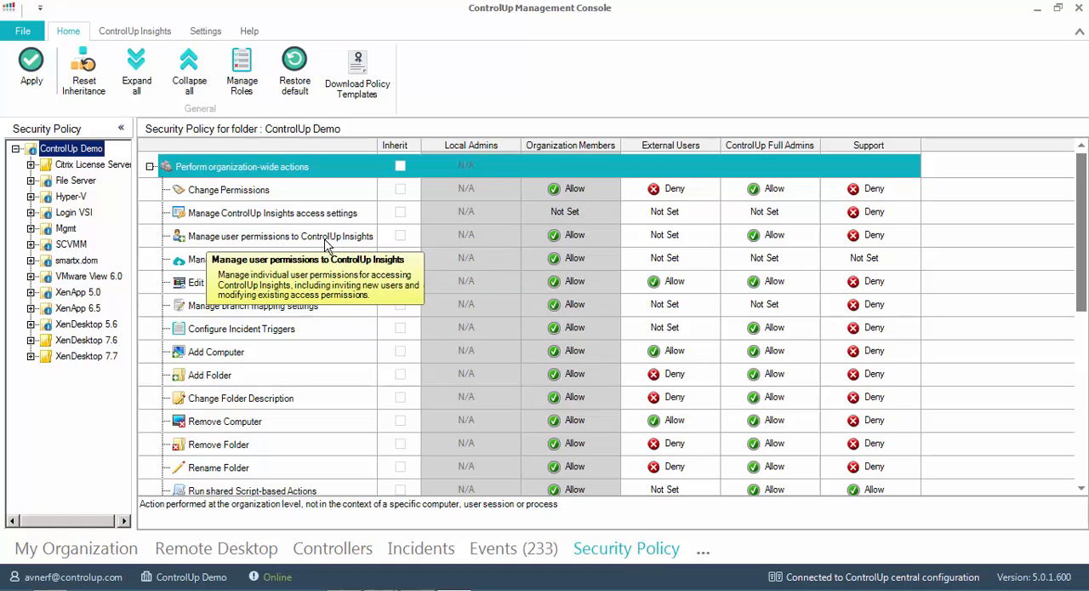
mouse_move(268, 245)
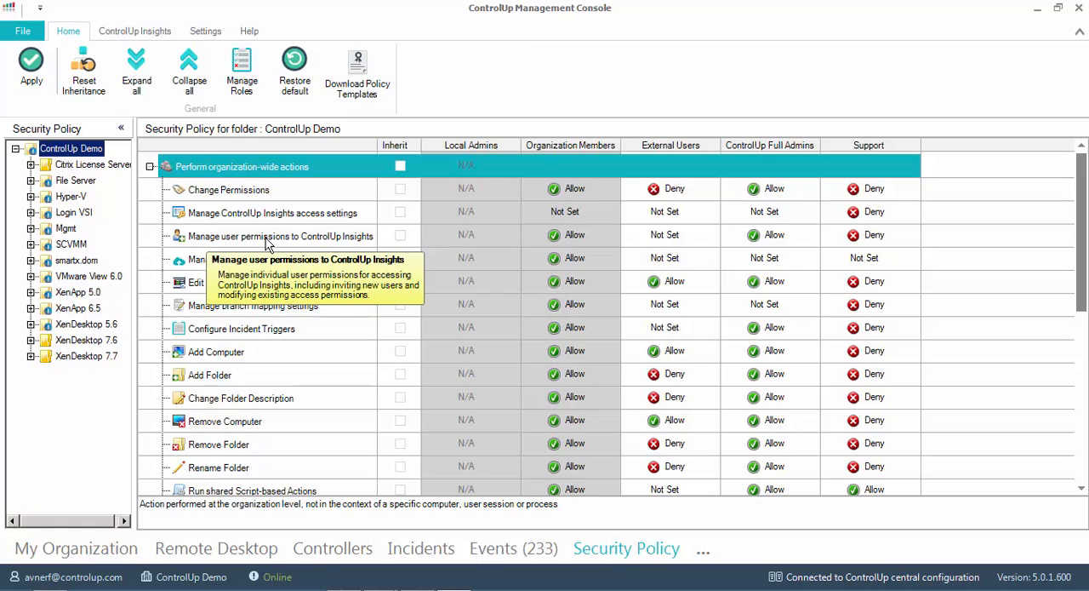
mouse_move(553, 520)
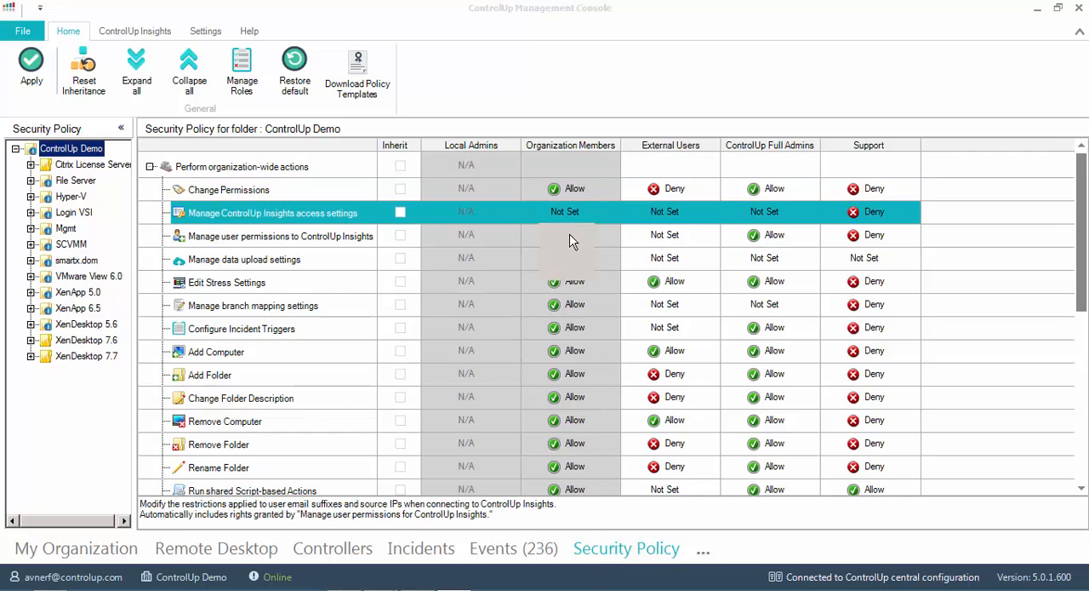
left_click(134, 31)
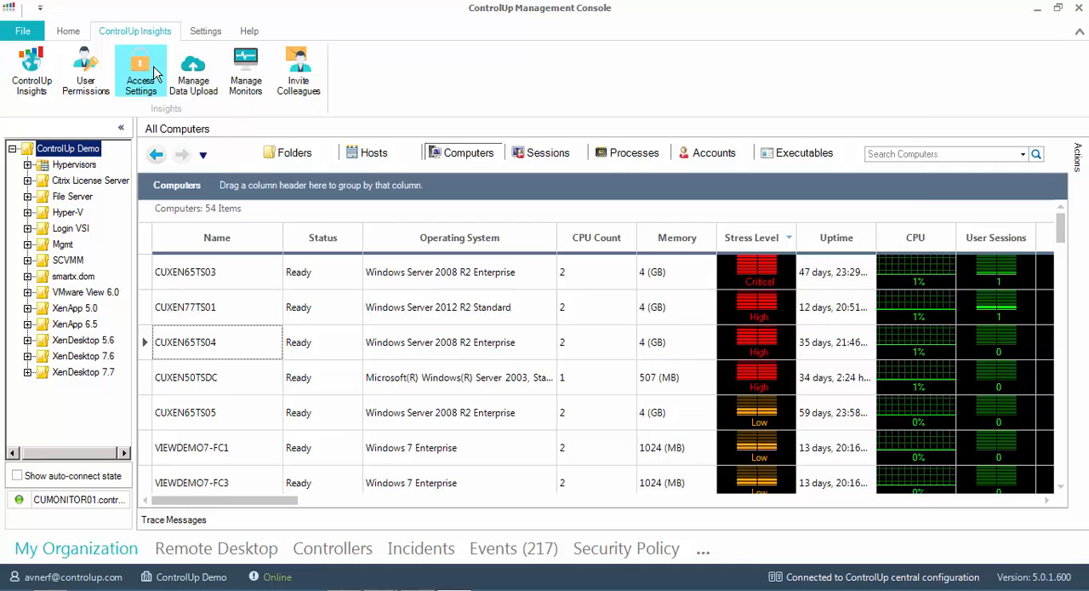
left_click(139, 71)
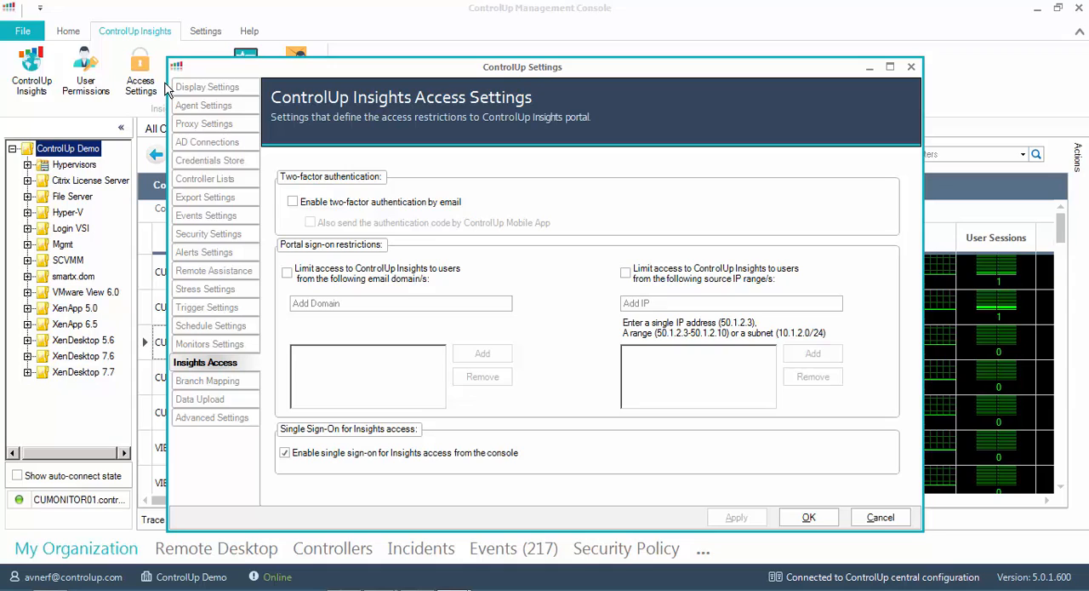
mouse_move(561, 281)
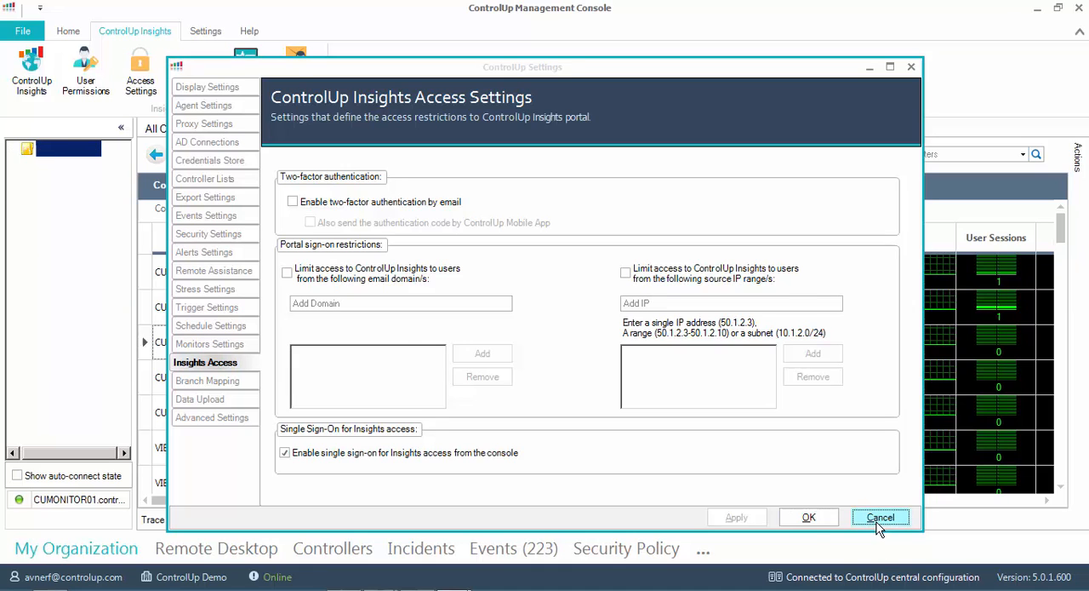
left_click(881, 516)
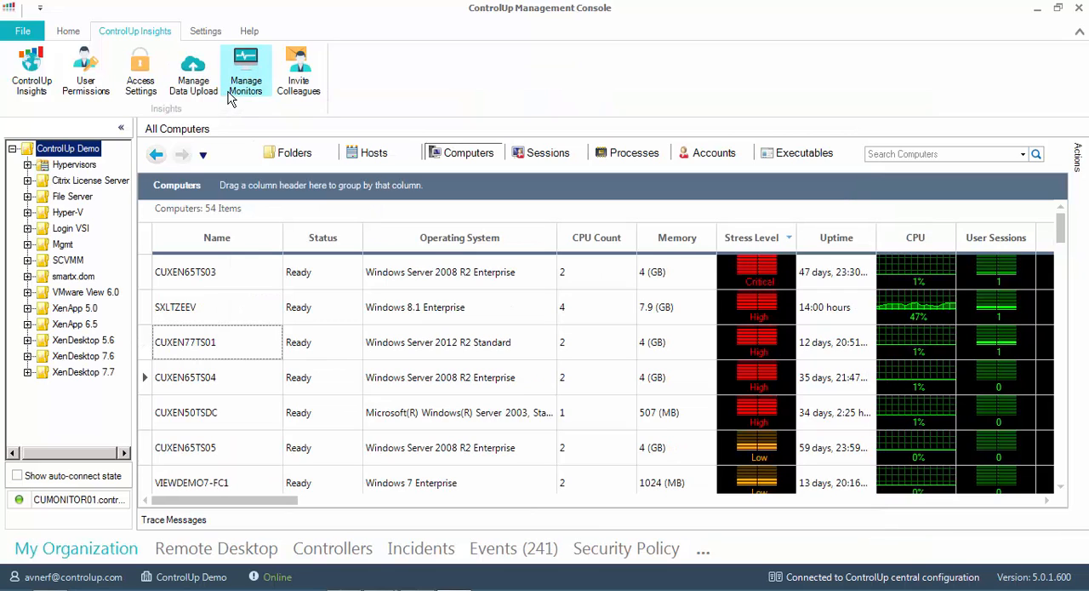
left_click(246, 72)
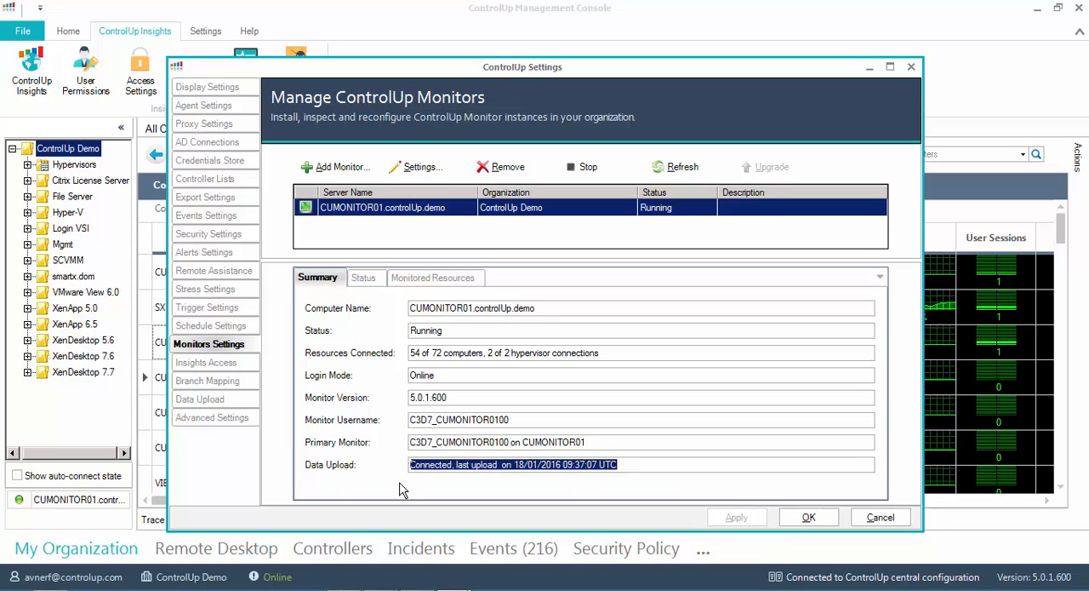
mouse_move(388, 310)
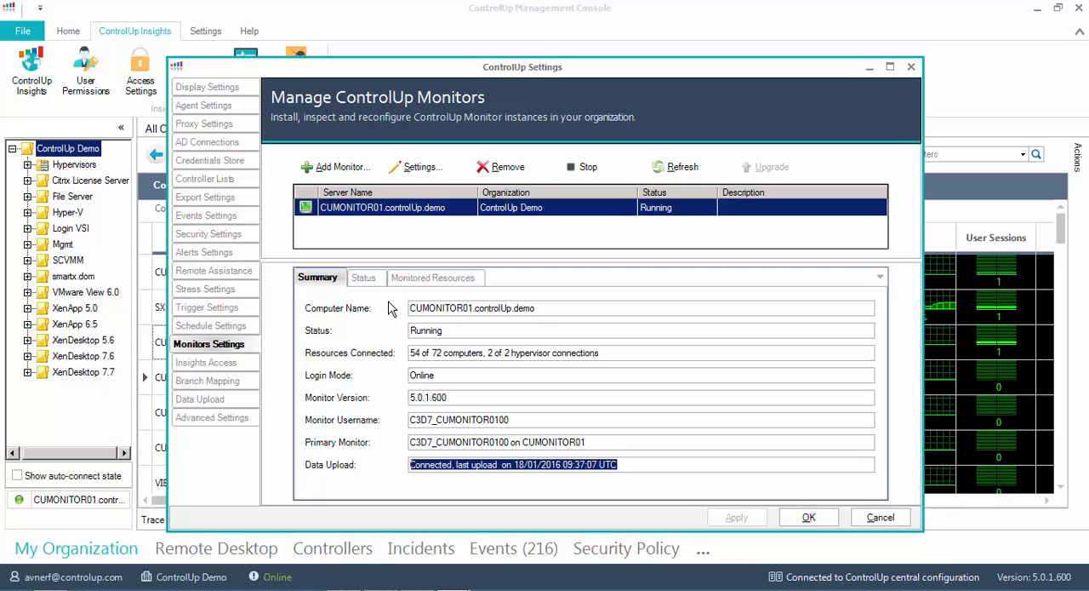
mouse_move(498, 486)
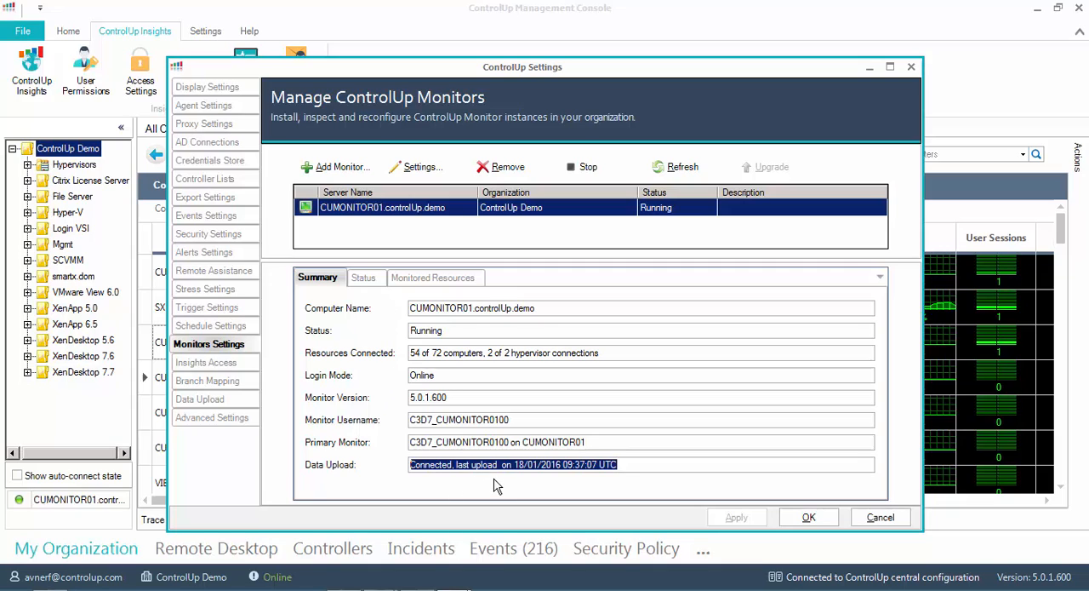
mouse_move(630, 464)
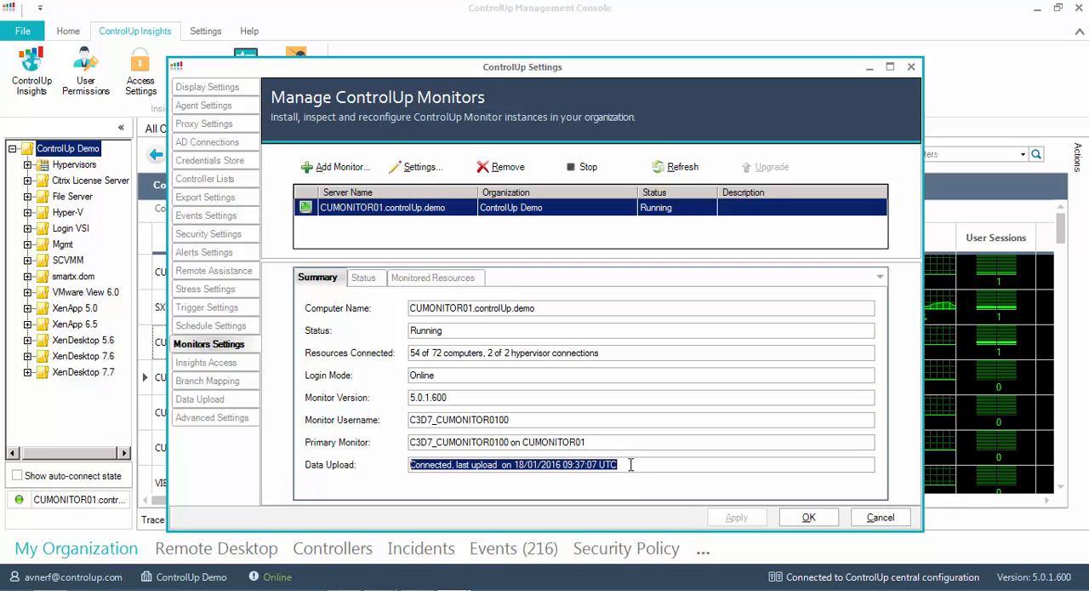
mouse_move(381, 296)
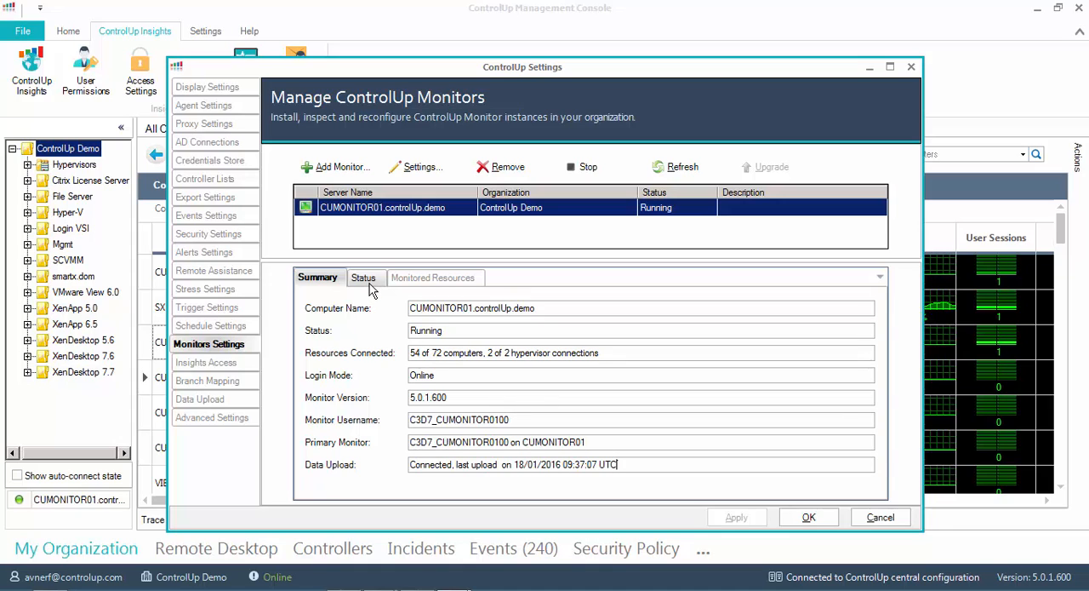
left_click(364, 277)
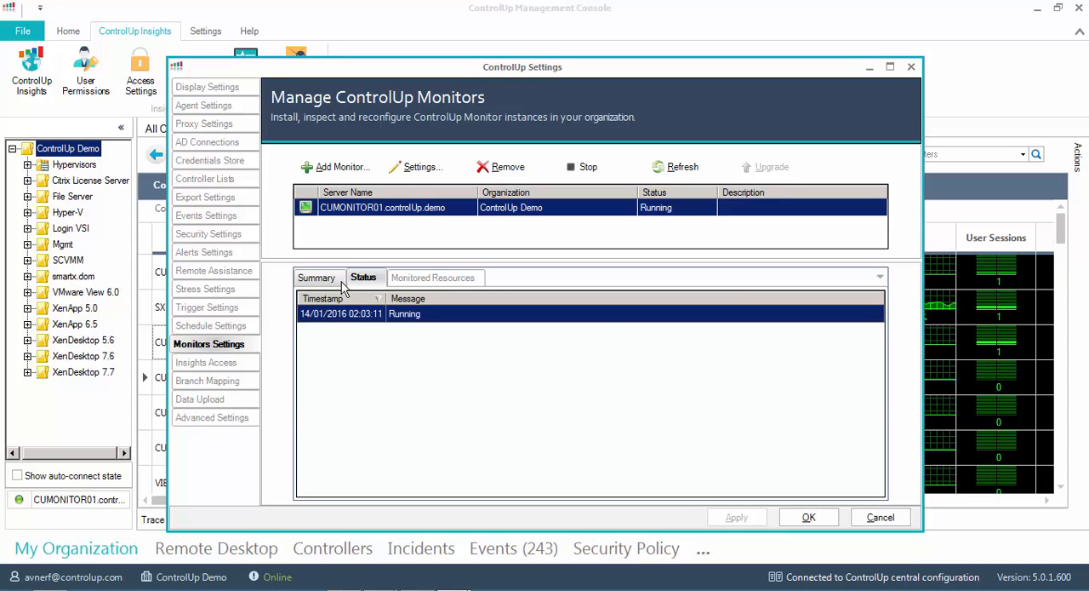
left_click(317, 277)
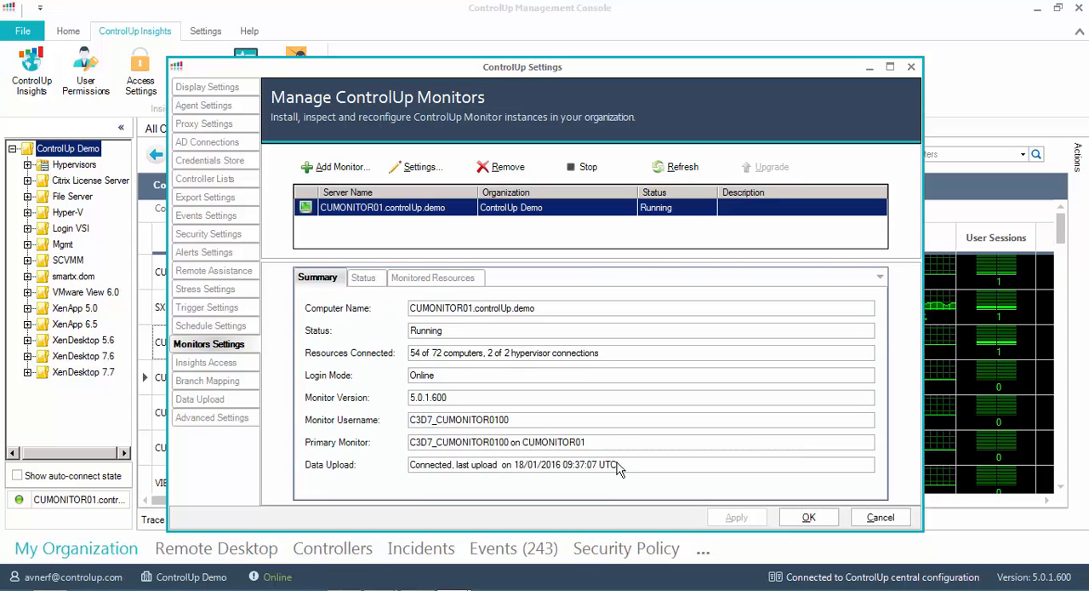
left_click(808, 517)
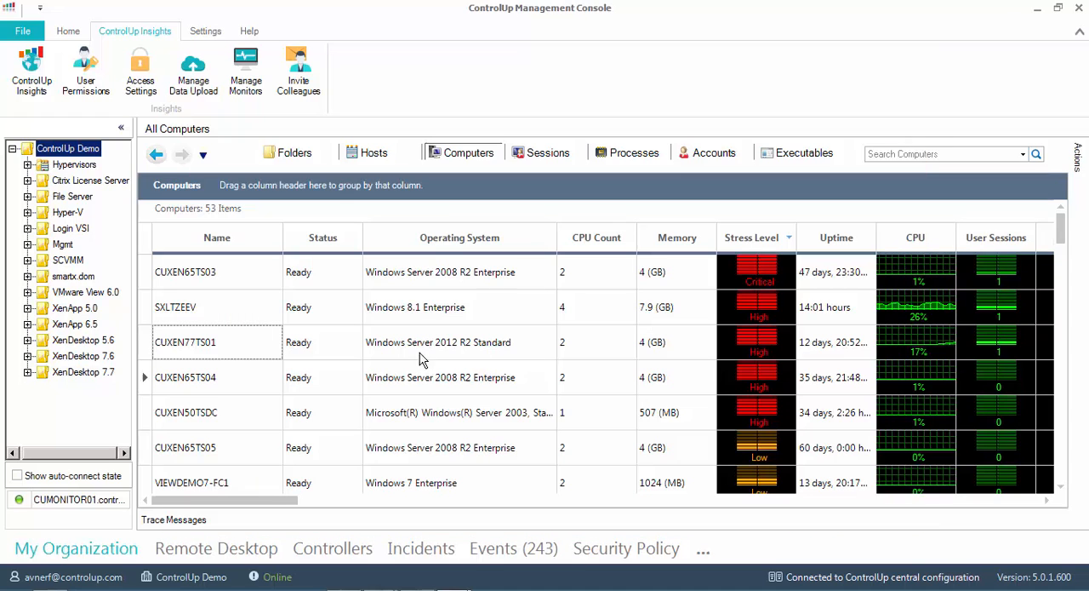
mouse_move(194, 72)
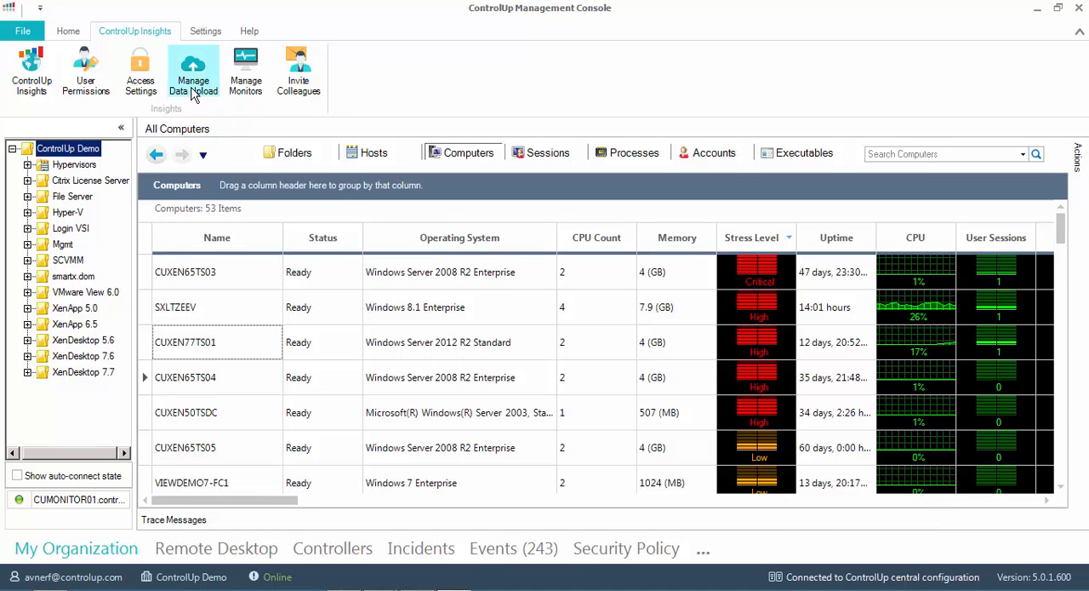
mouse_move(220, 98)
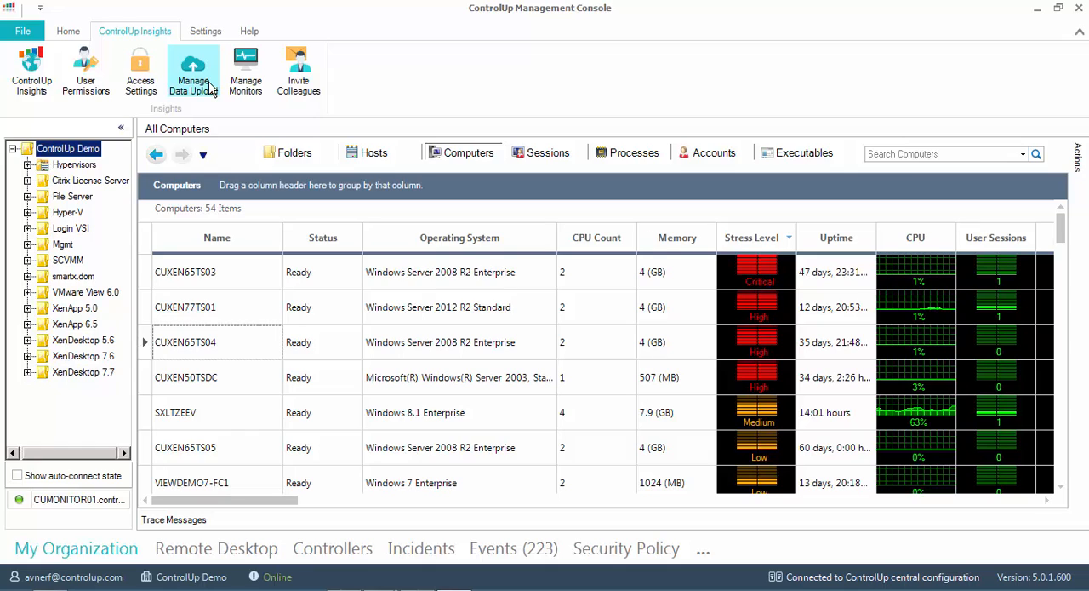
- Apply data upload settings: historical uploads on, 100 KB/s limit, every day
left_click(193, 70)
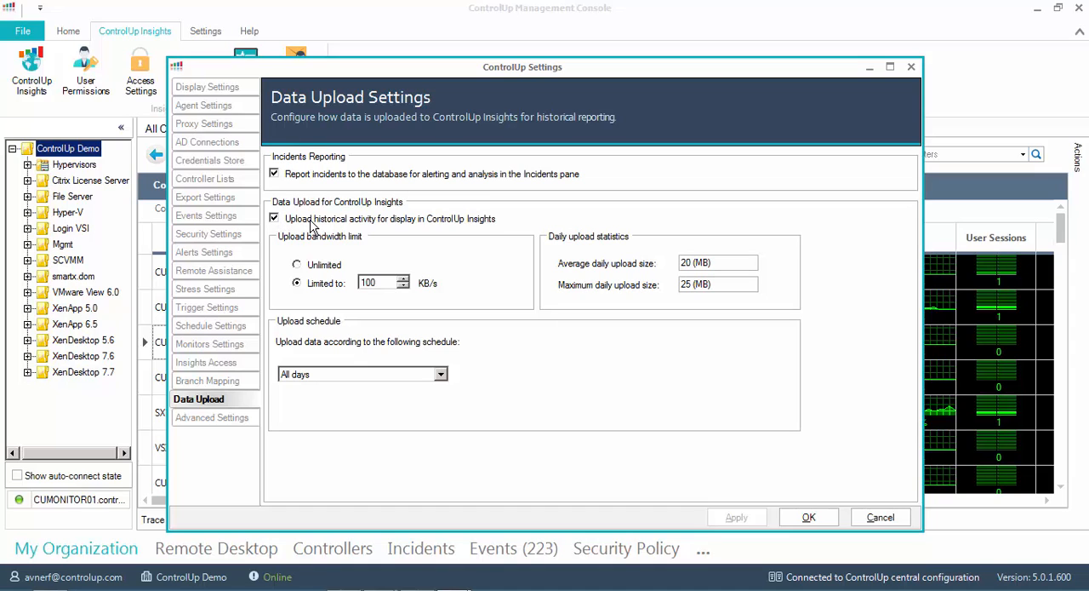
mouse_move(284, 227)
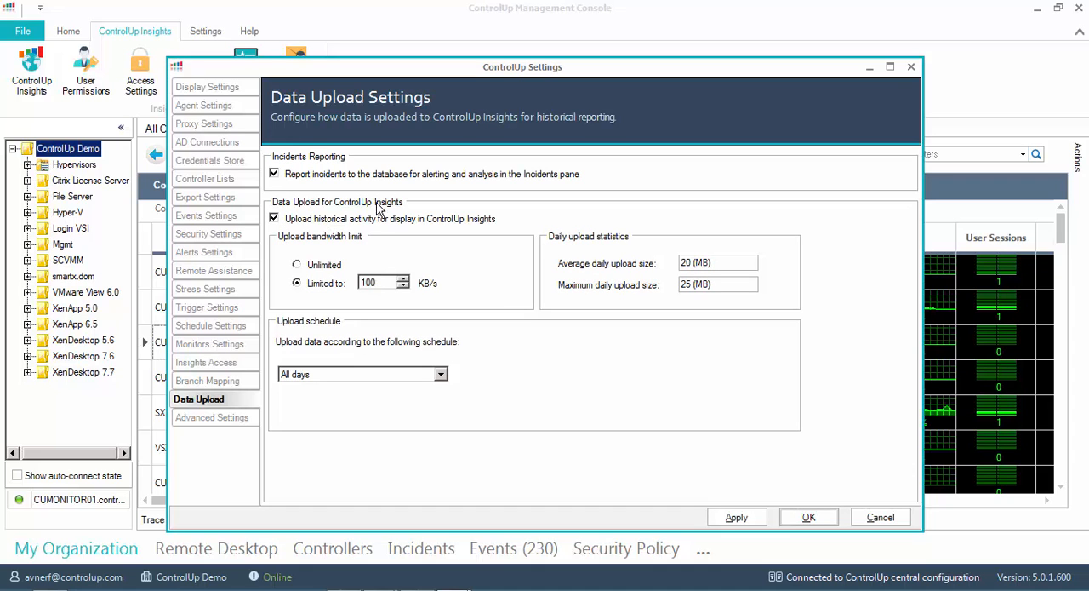
left_click(808, 516)
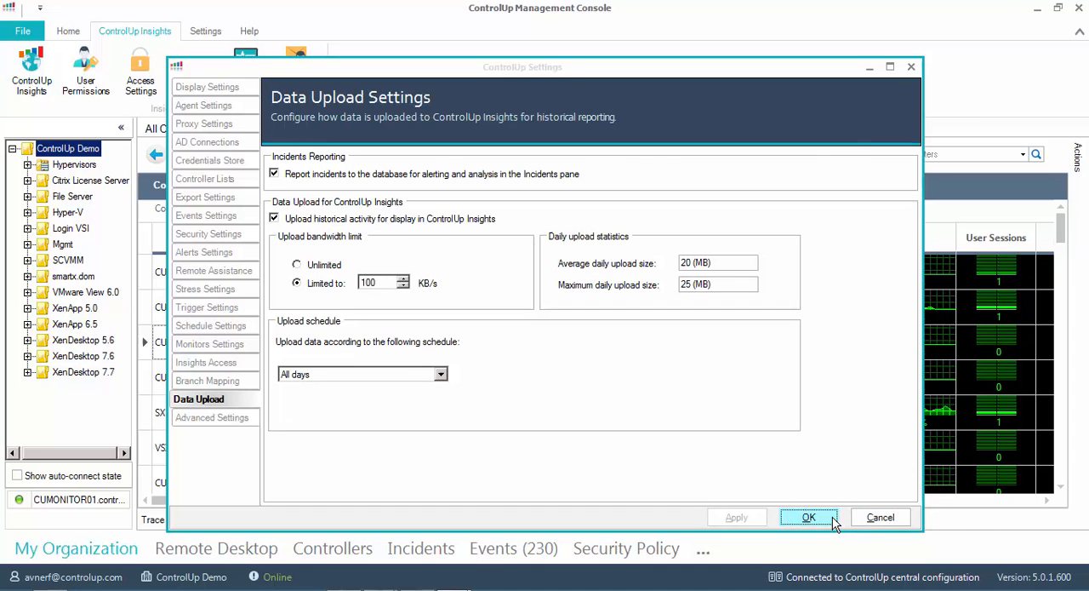
left_click(807, 516)
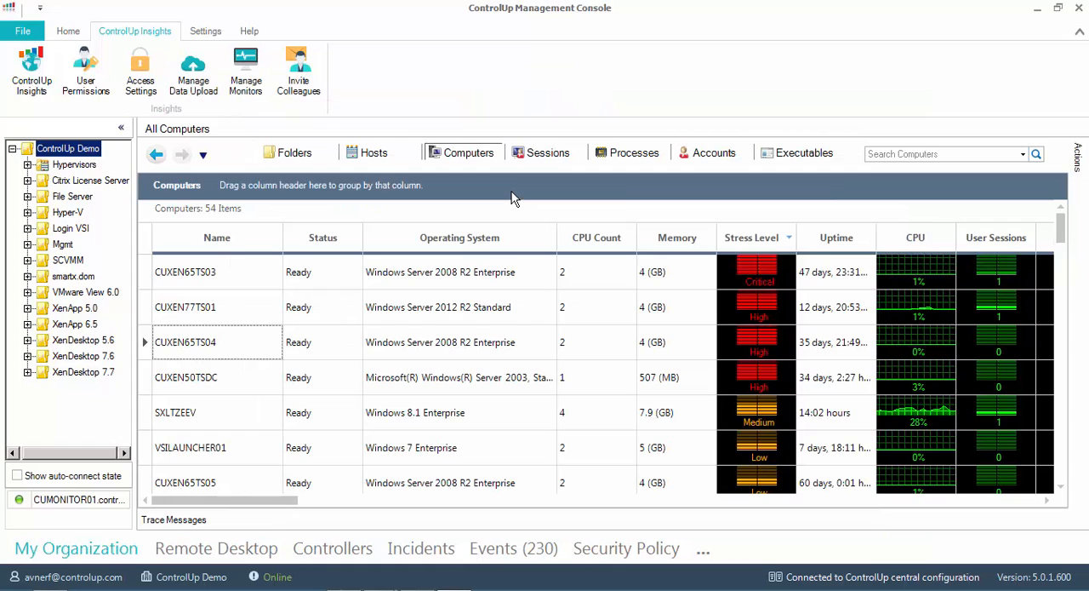